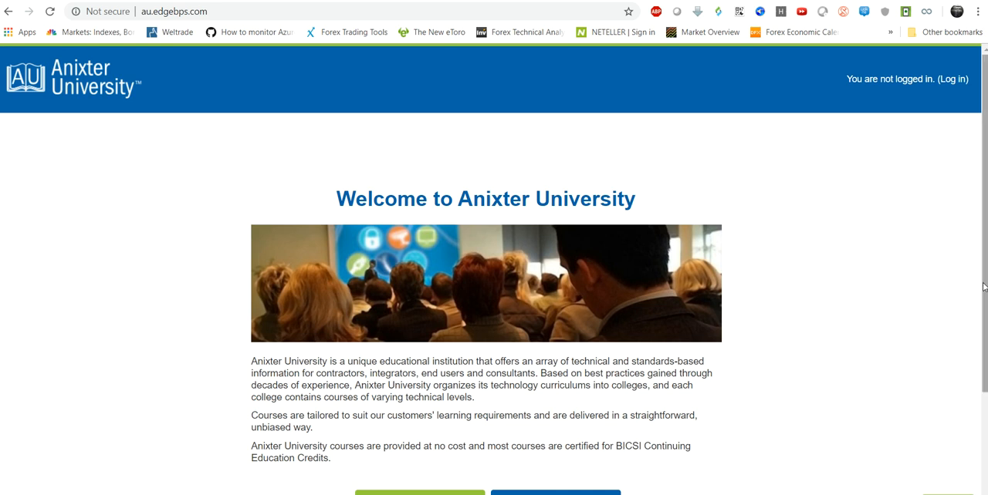
From the welcome page, go to REGISTER to start creating a new account
scroll(down, 3)
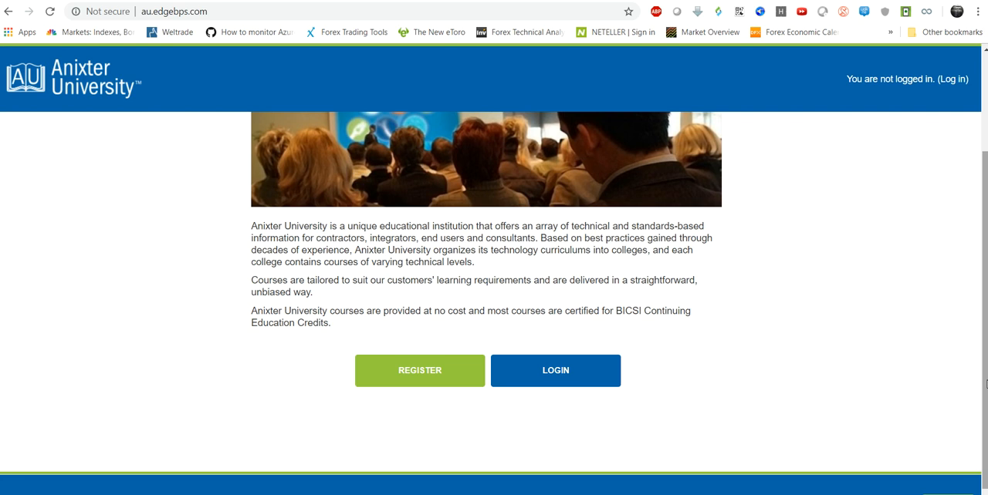
mouse_move(56, 225)
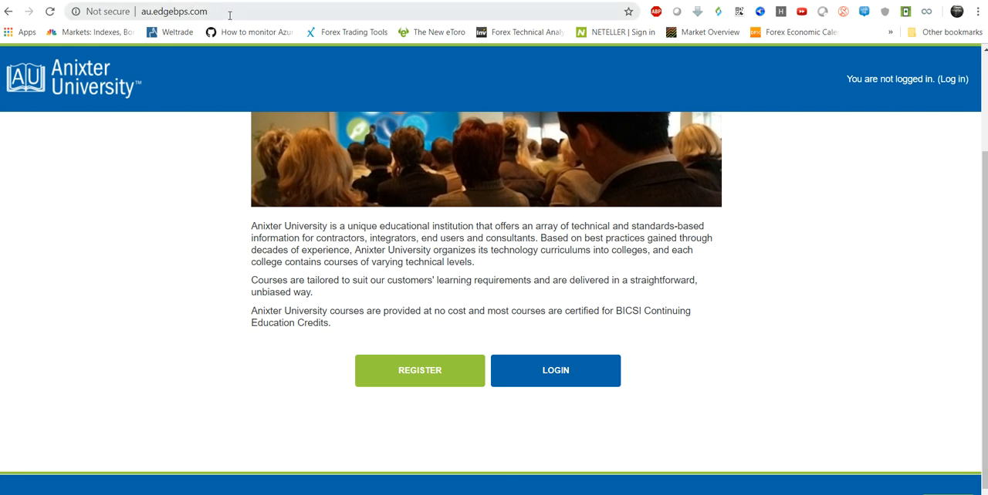
click(174, 11)
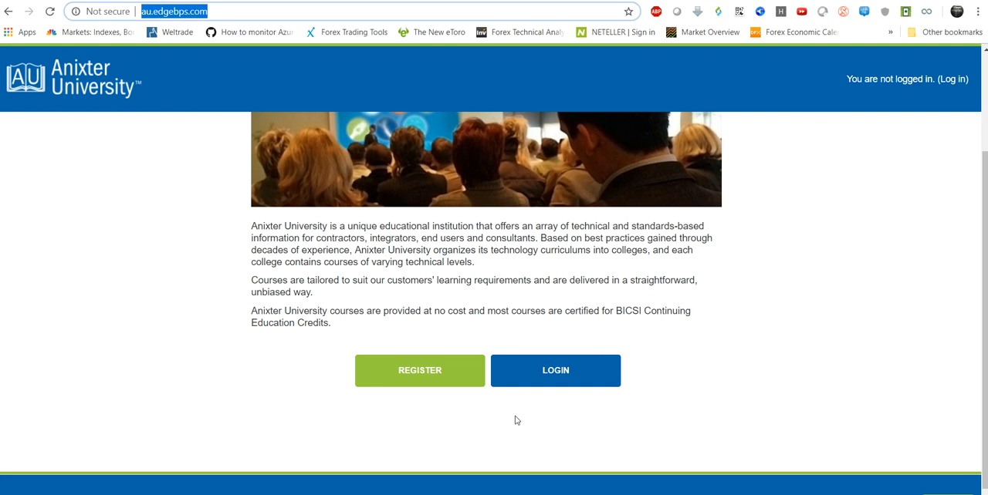
click(420, 370)
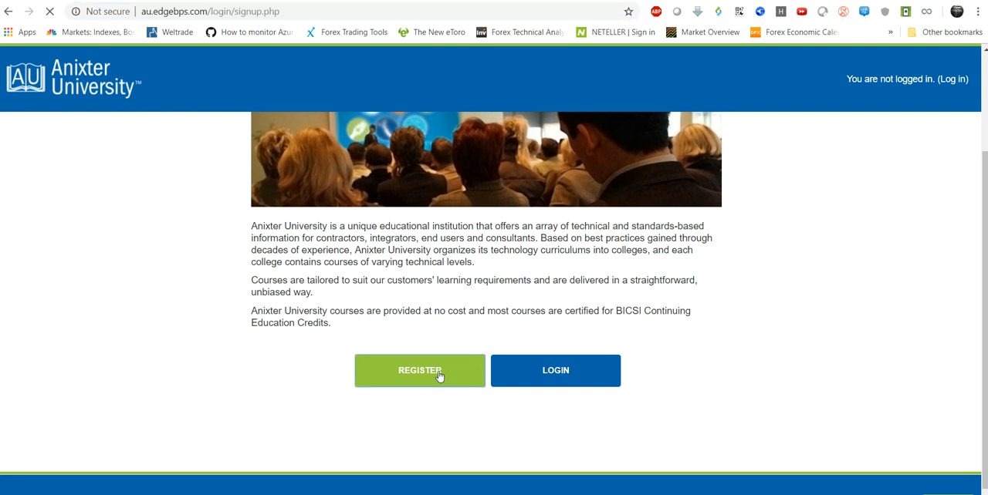
Switch from the sign-up page to the login form via the header's Log in link
click(420, 371)
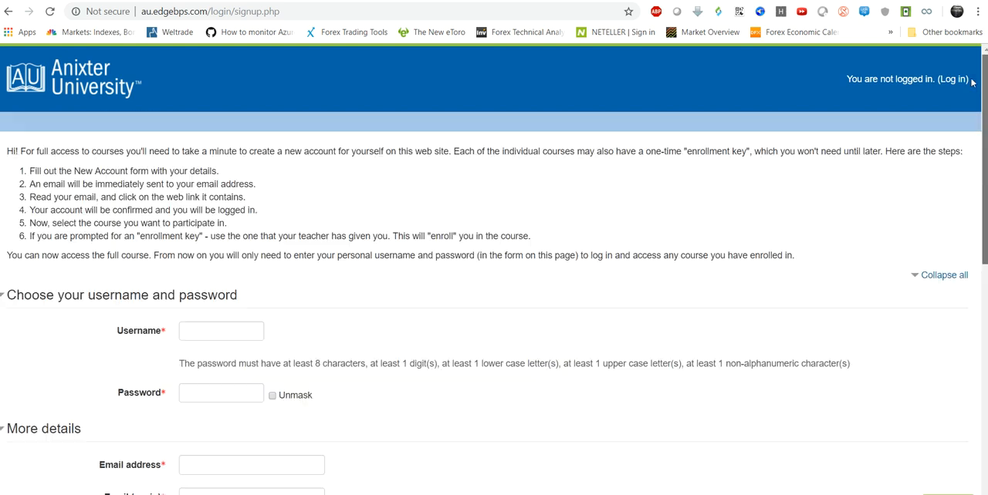
click(952, 78)
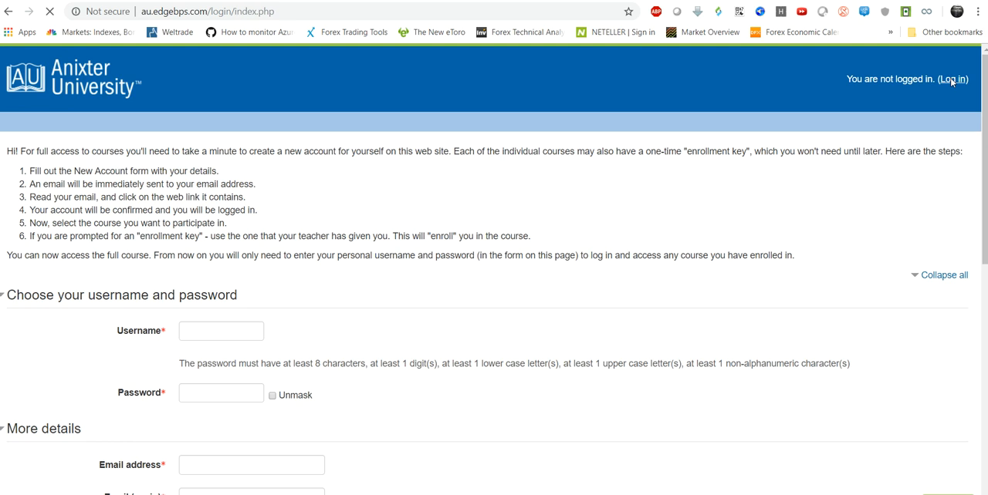
click(952, 79)
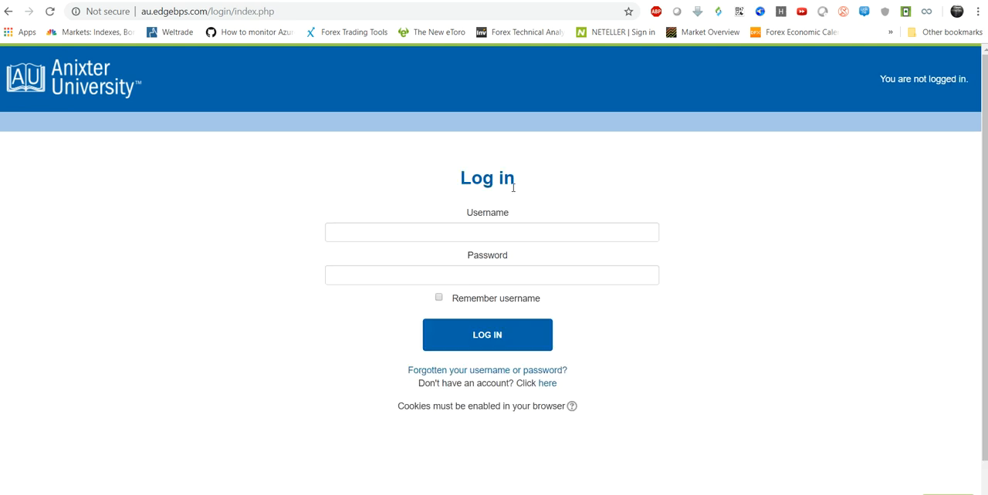
Log in with username 'sand' and the account password to reach the dashboard
text(sandeepseeram)
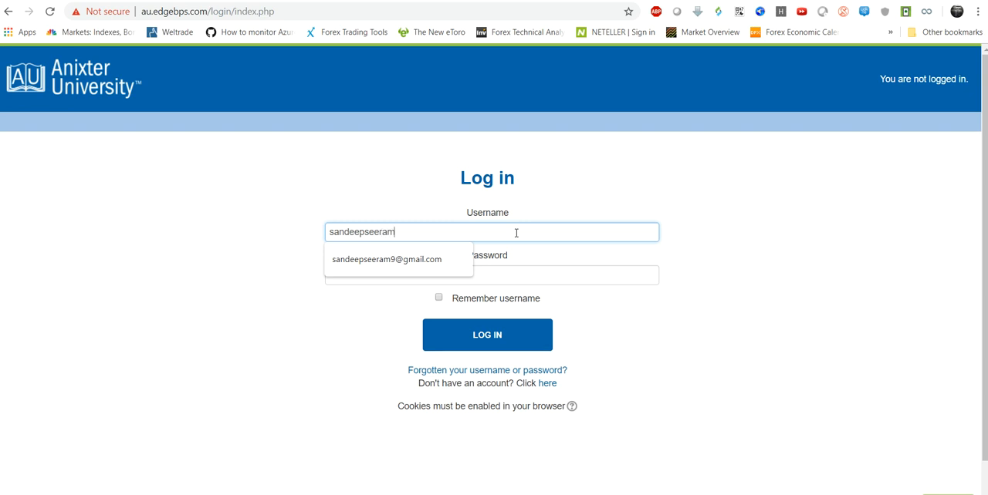
click(491, 275)
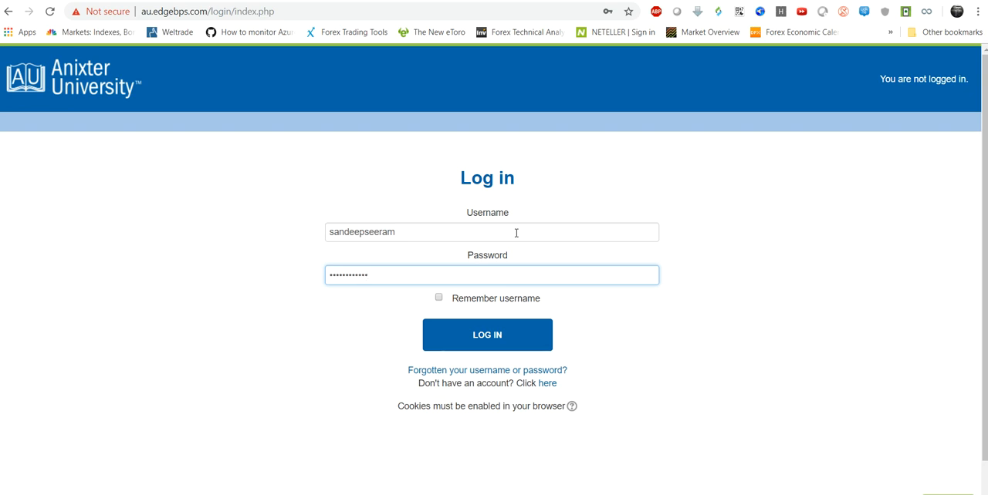
click(487, 334)
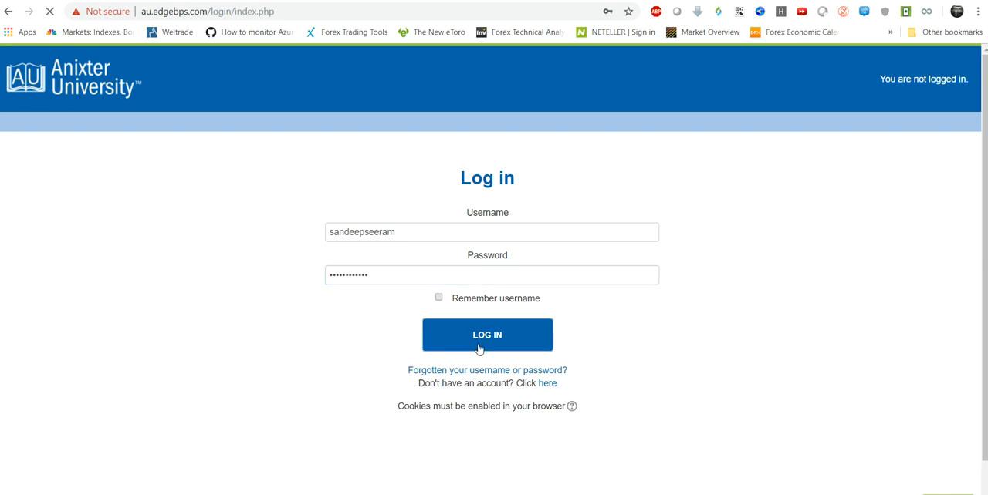
click(488, 335)
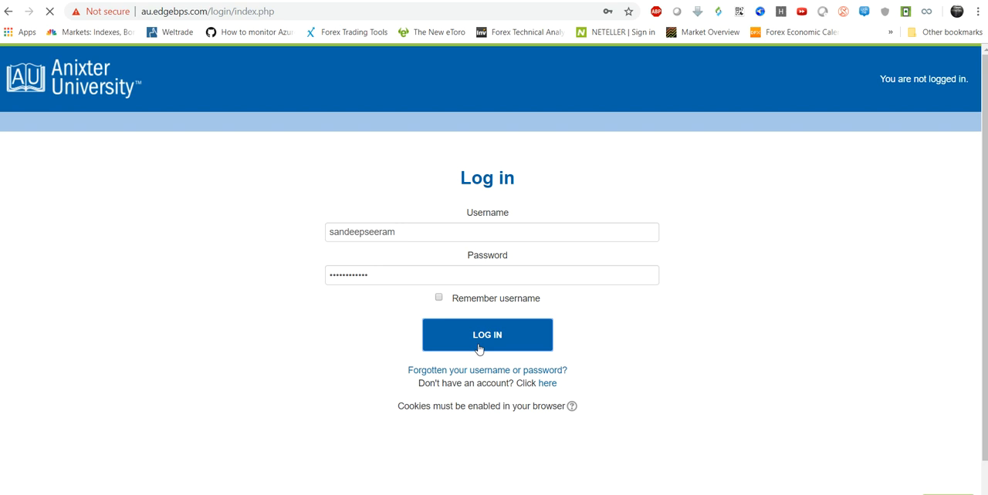
click(488, 334)
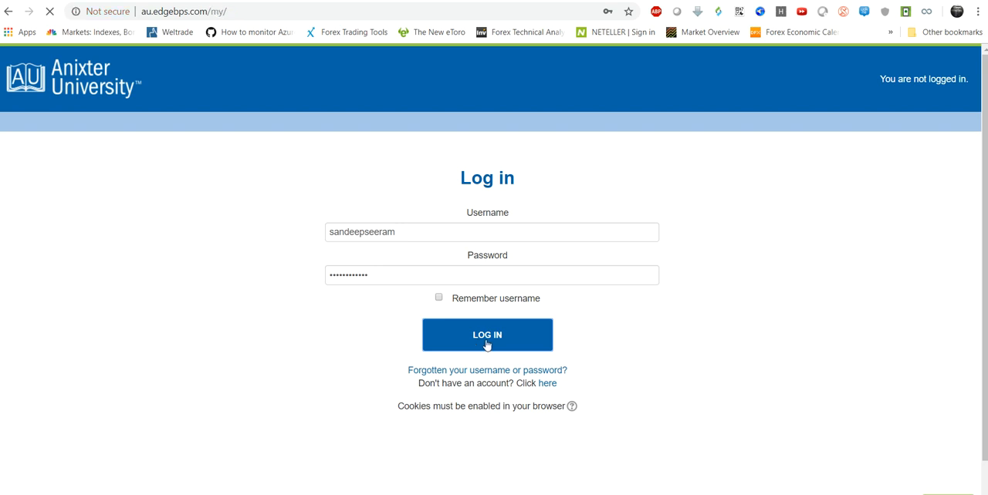
click(487, 335)
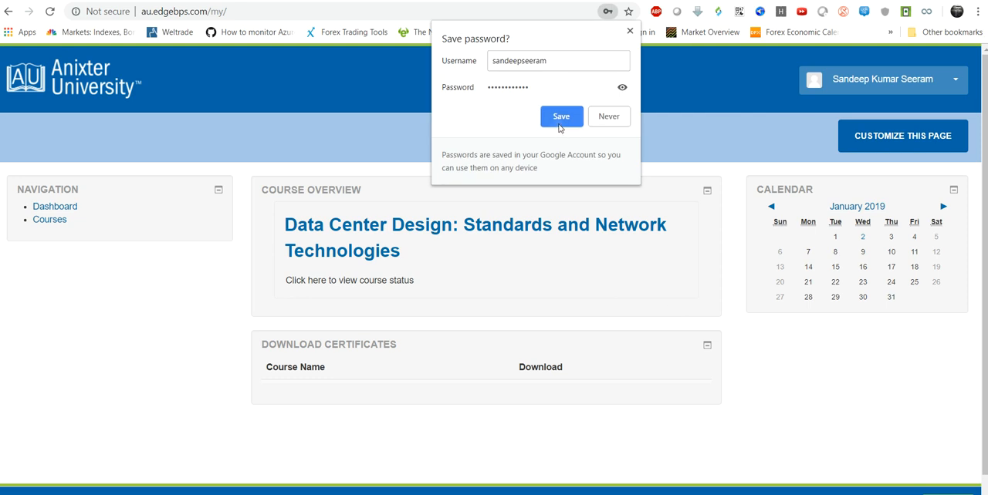
Save the password in Chrome's popup and go to the Courses catalog from Navigation
click(562, 117)
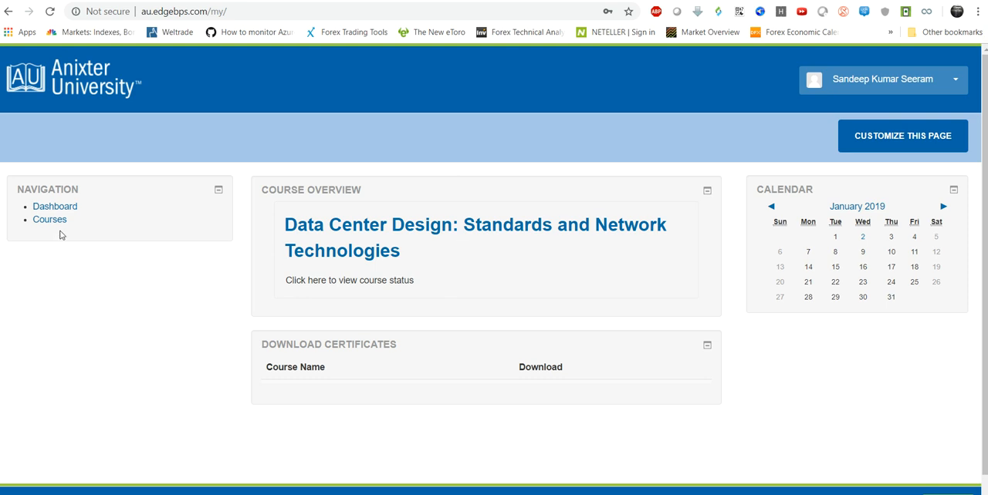
mouse_move(320, 225)
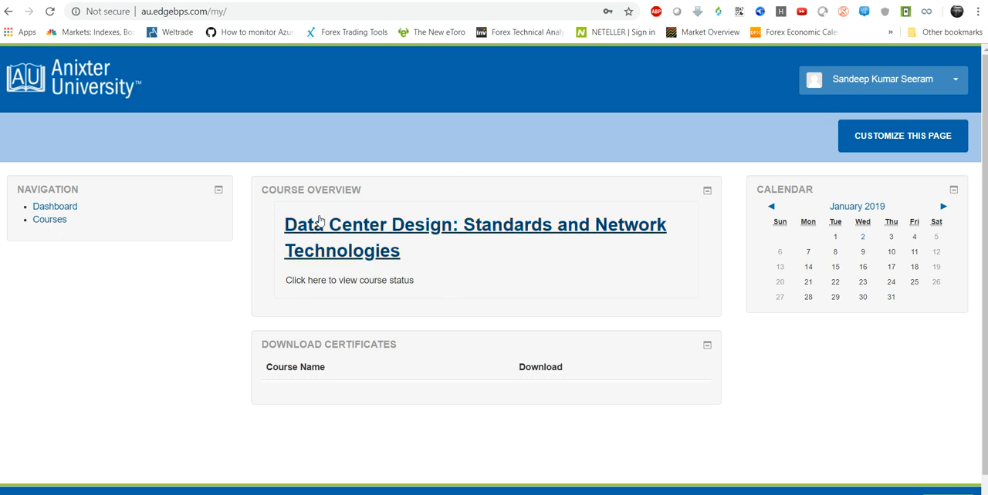
mouse_move(368, 234)
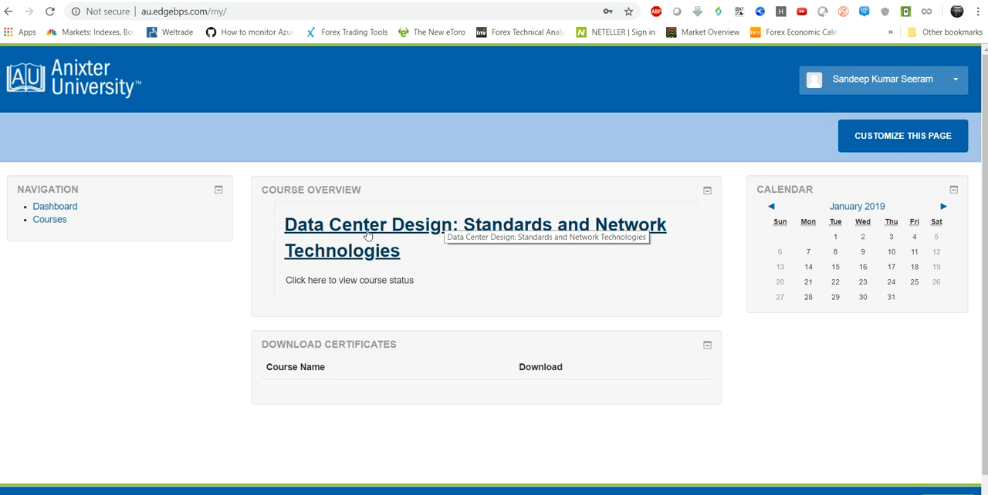
mouse_move(49, 219)
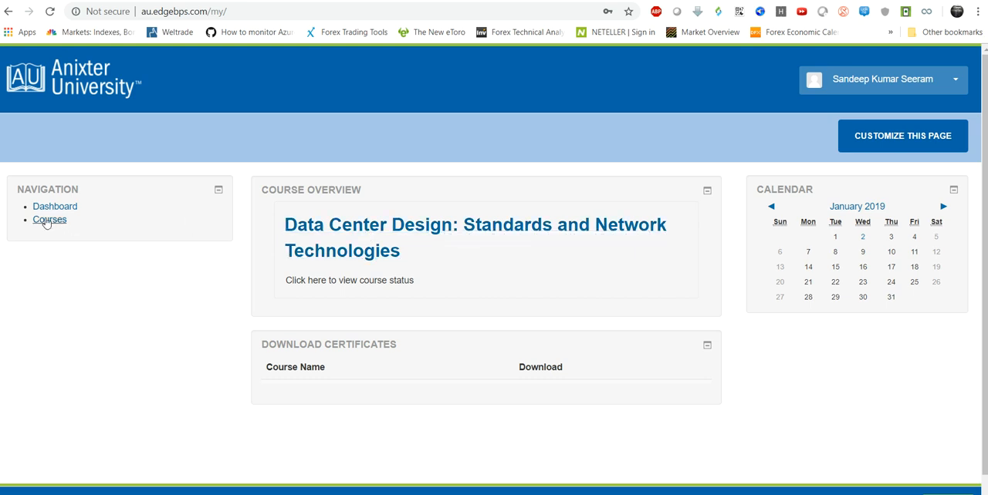
click(50, 219)
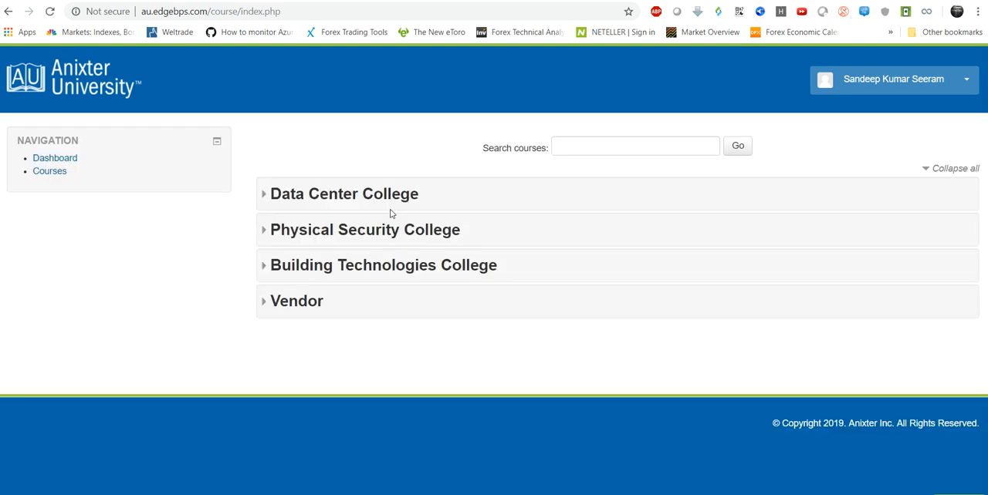
mouse_move(379, 252)
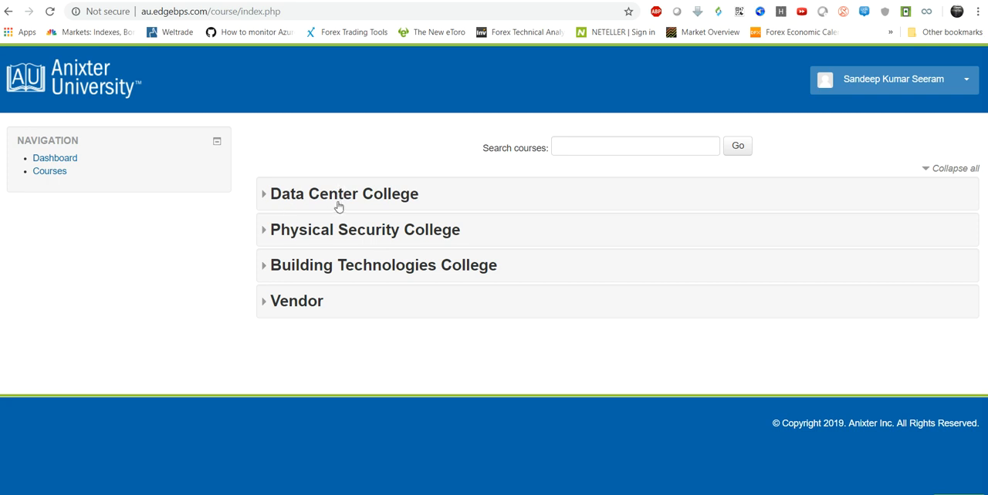
mouse_move(451, 244)
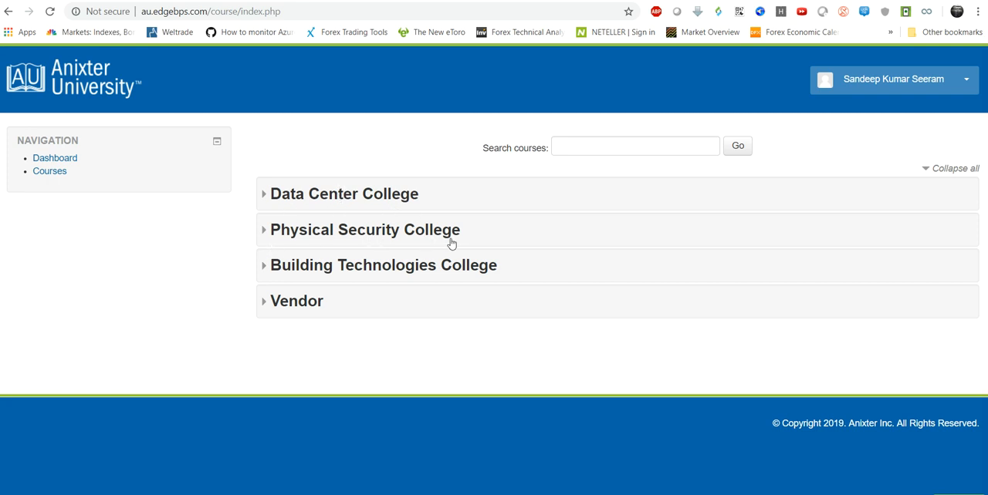
mouse_move(355, 271)
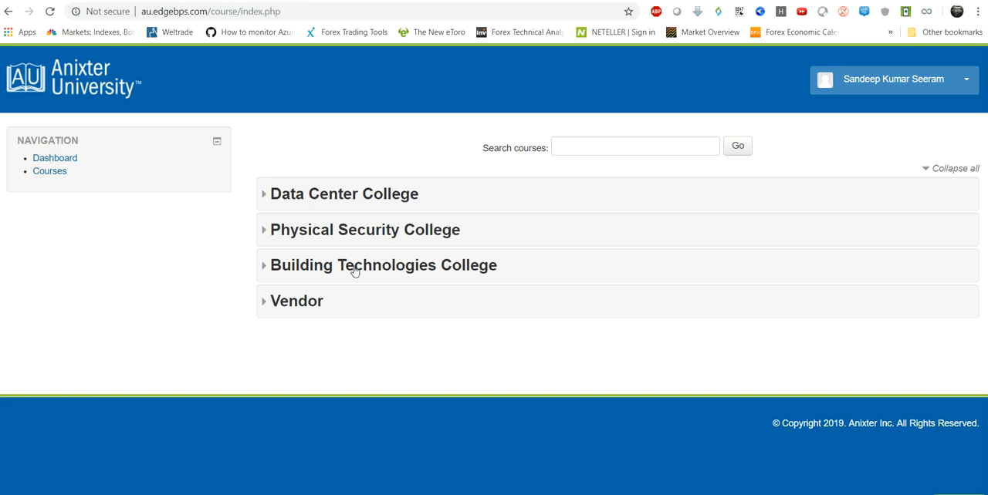
mouse_move(263, 305)
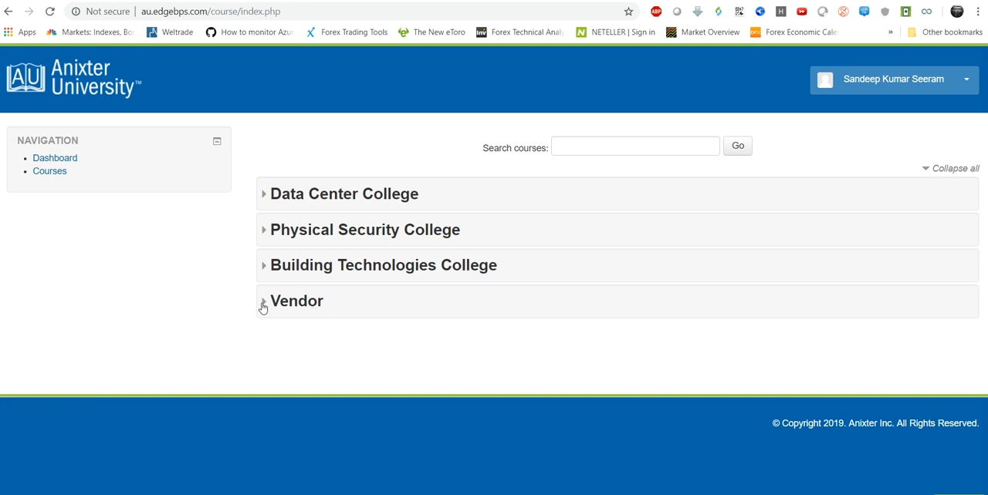
Expand the Vendor category to see Progress Lighting, then collapse it again
click(264, 301)
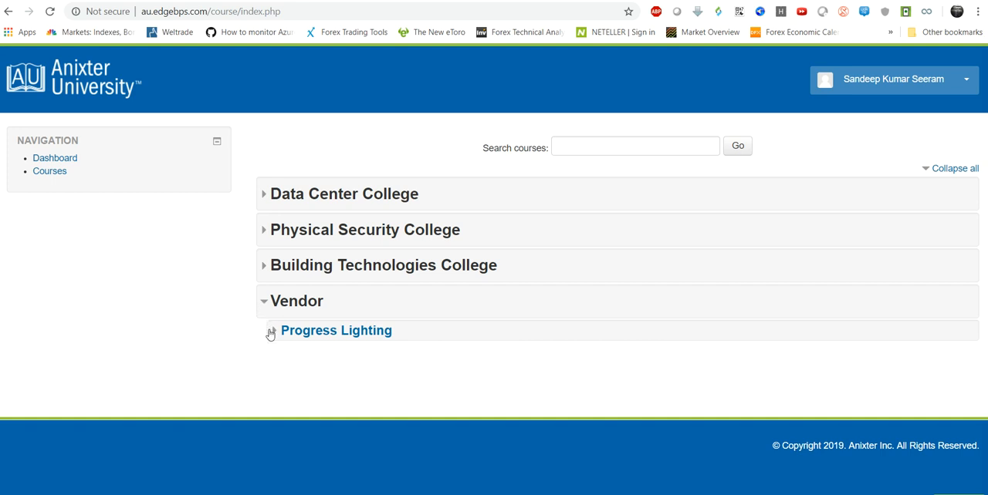
click(271, 334)
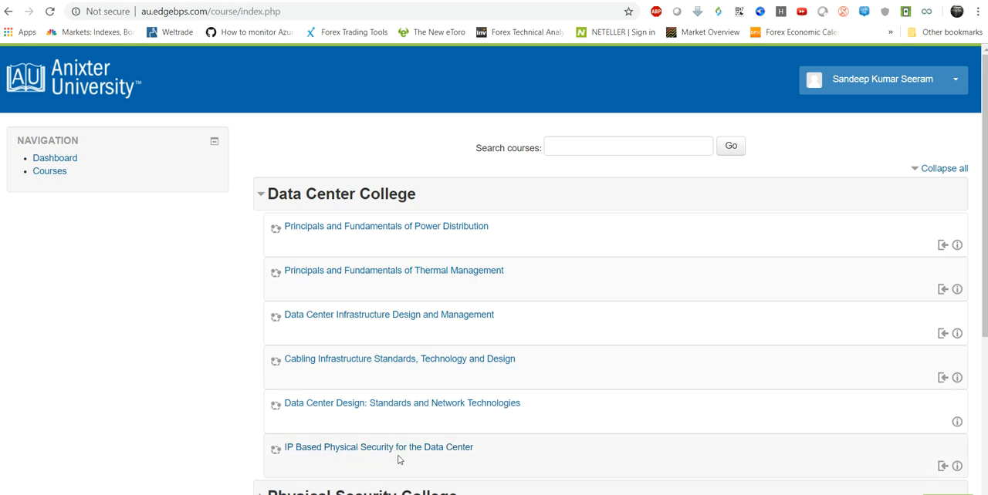
mouse_move(393, 396)
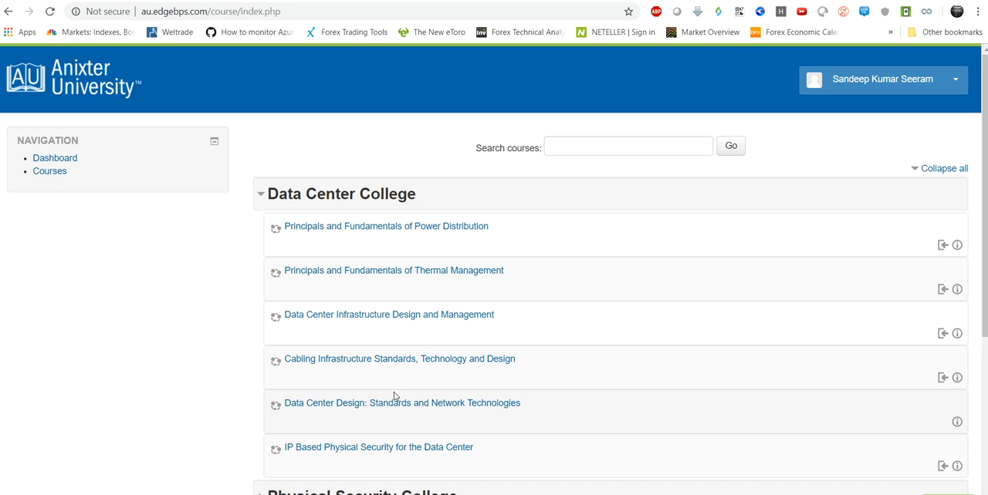
mouse_move(831, 330)
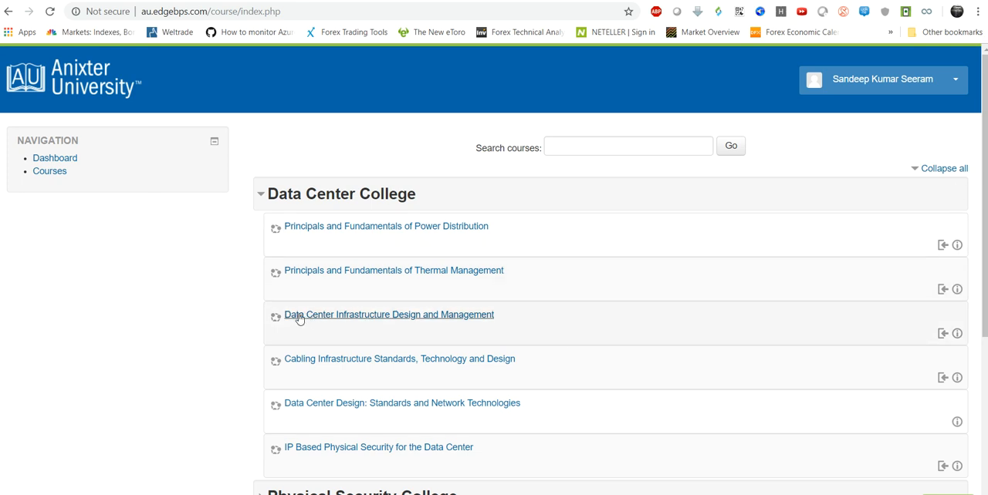
mouse_move(479, 319)
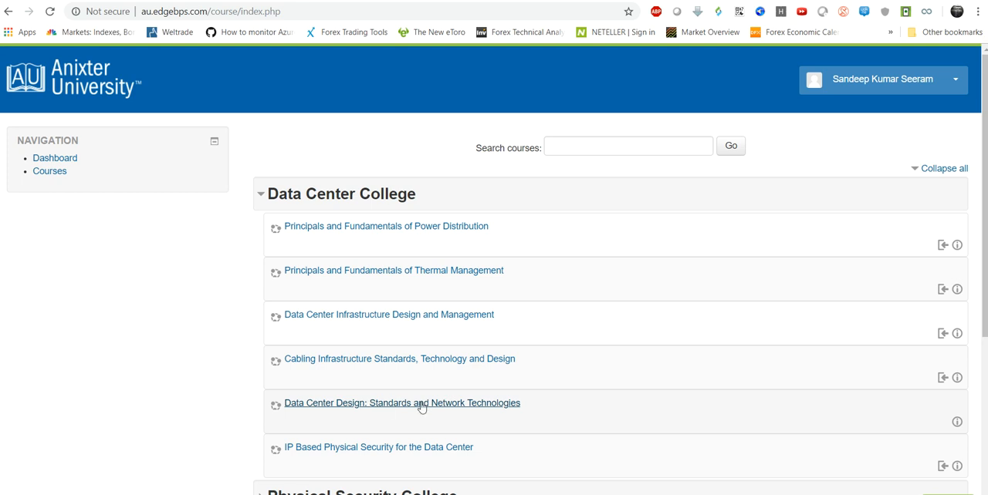
mouse_move(454, 408)
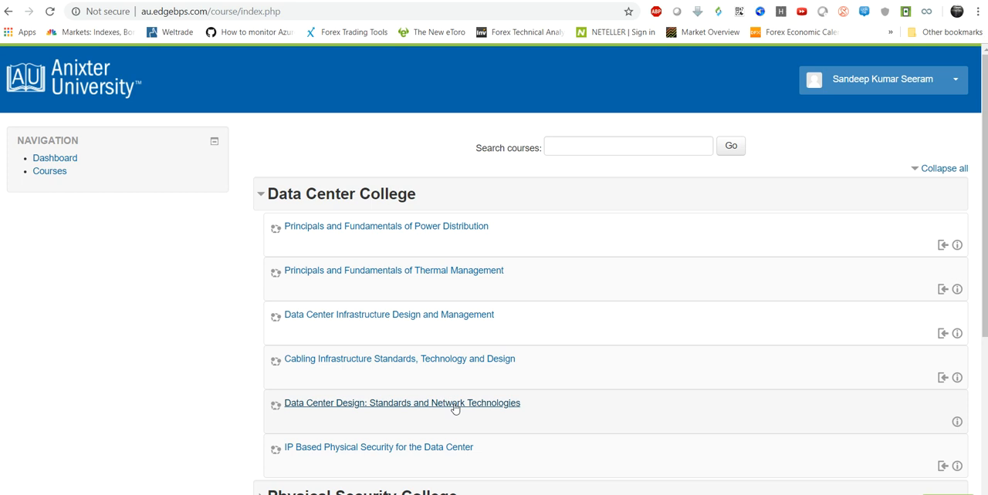
Open 'Data Center Design: Standards and Network Technologies' from the Data Center College list
click(401, 403)
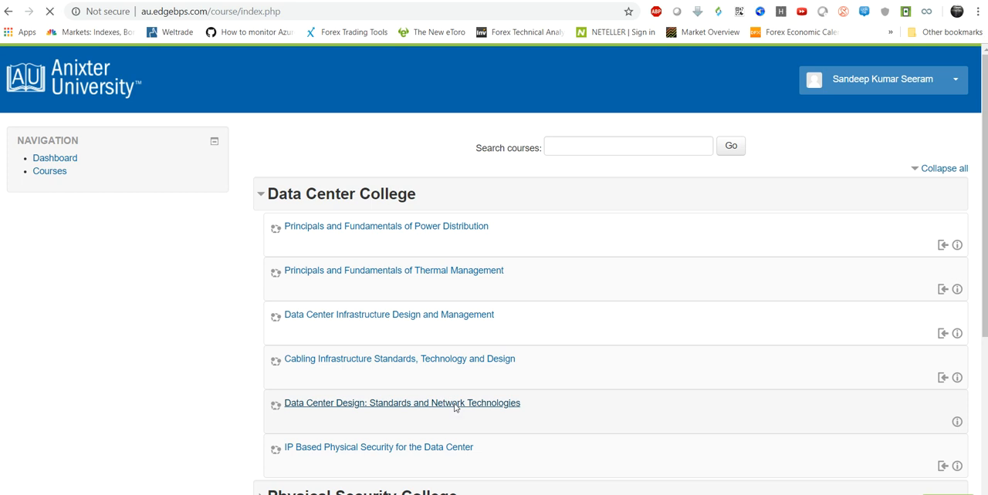
click(401, 403)
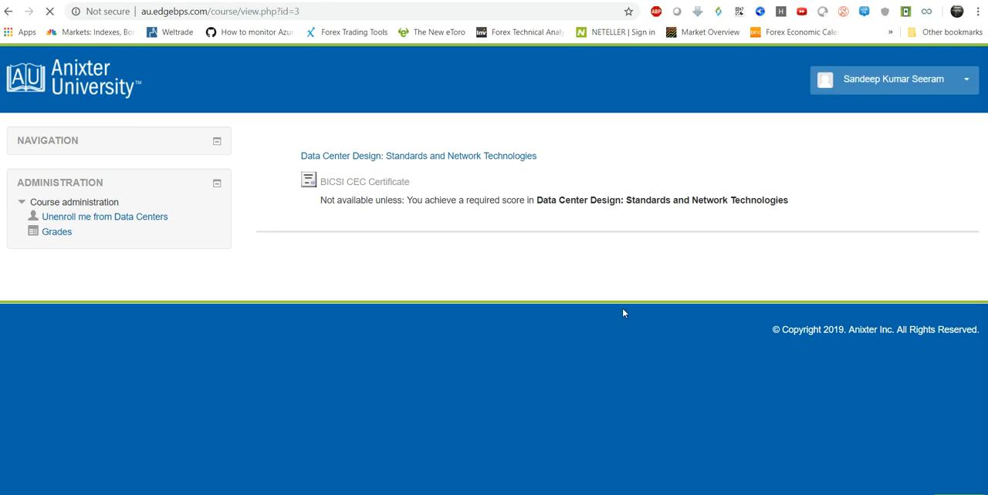